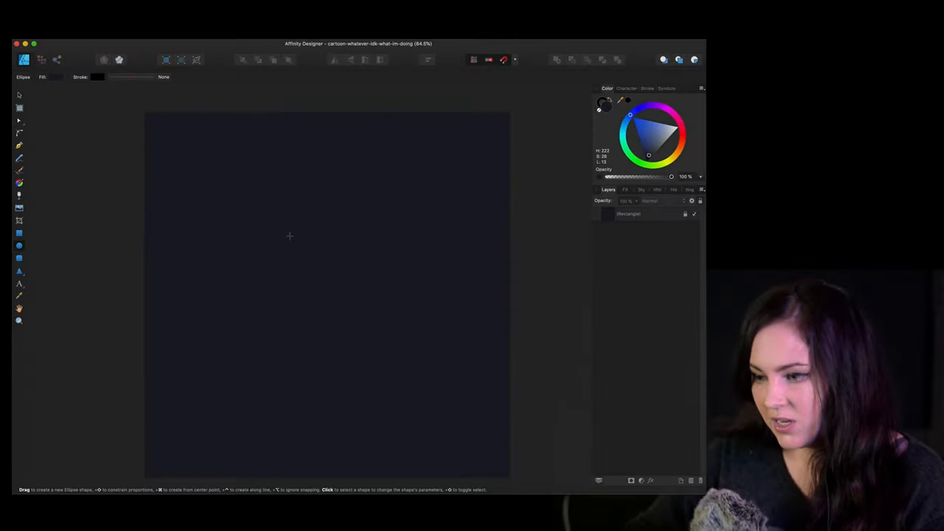
- Sketch the head, ears, eye circles, body, arms, feet and tail in 9 pt white strokes
left_click_drag(254, 142, 400, 268)
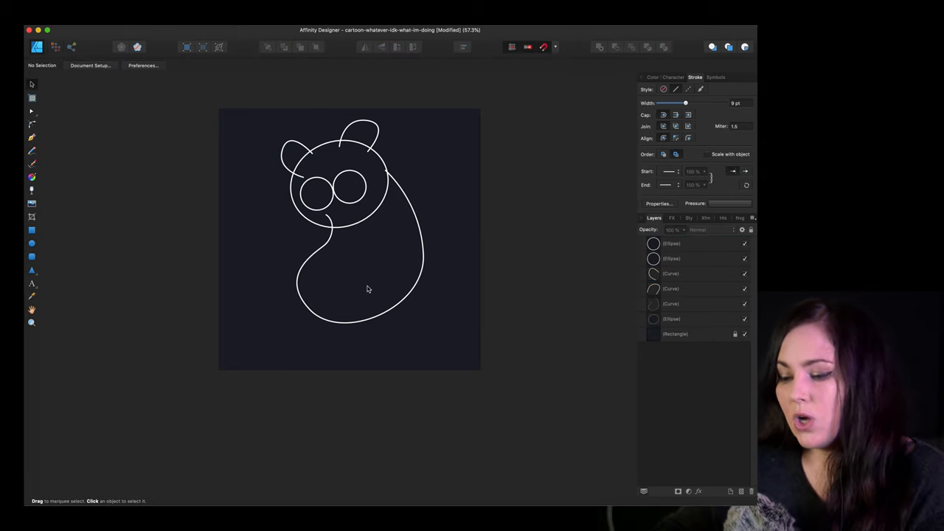
left_click_drag(287, 118, 395, 225)
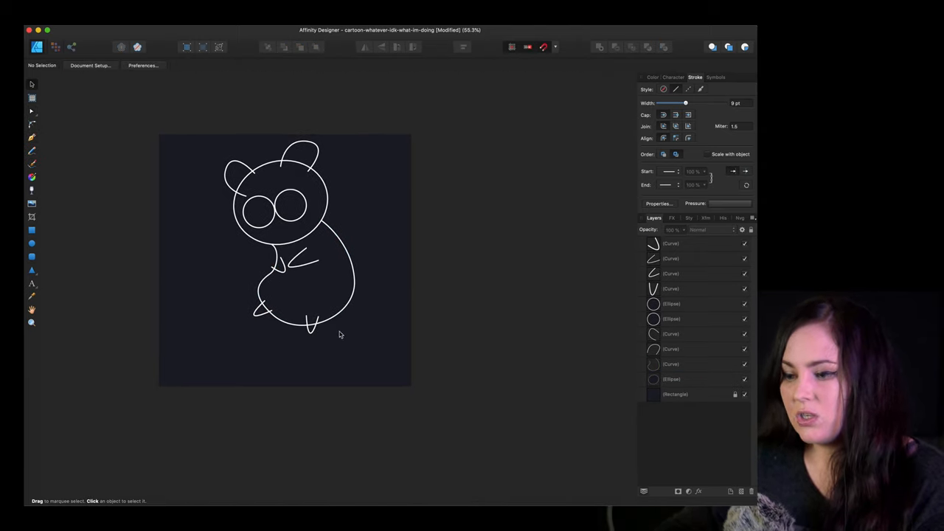
left_click(32, 125)
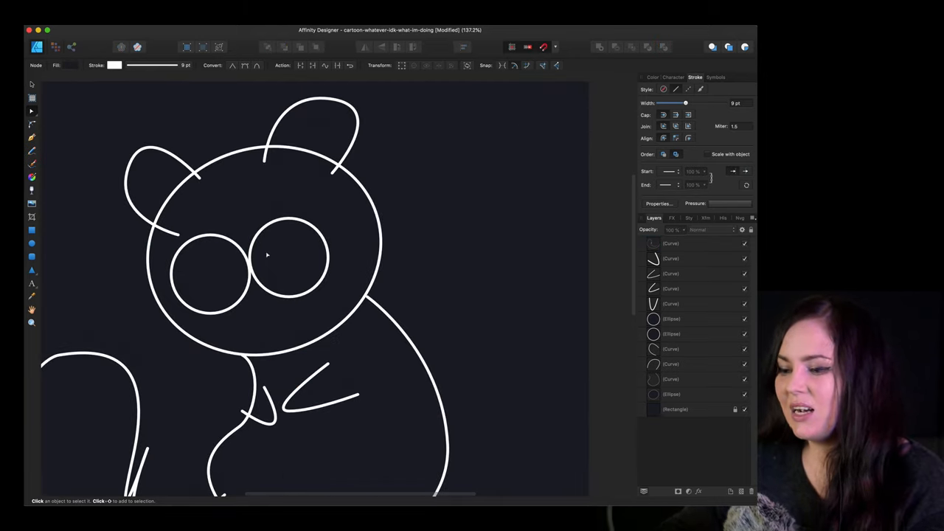
- Fill the right eye circle white and give its shrunken copy a dark linear gradient pupil
left_click(209, 269)
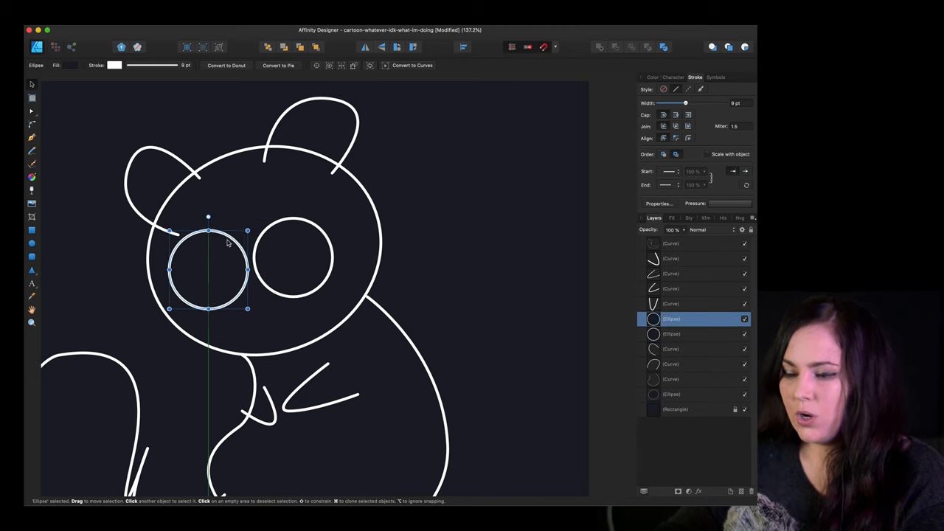
left_click(294, 258)
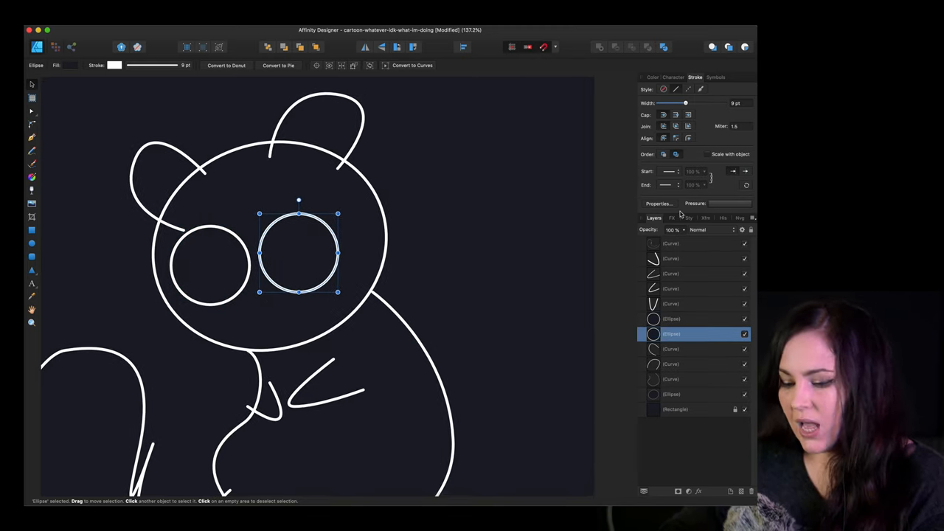
left_click(652, 77)
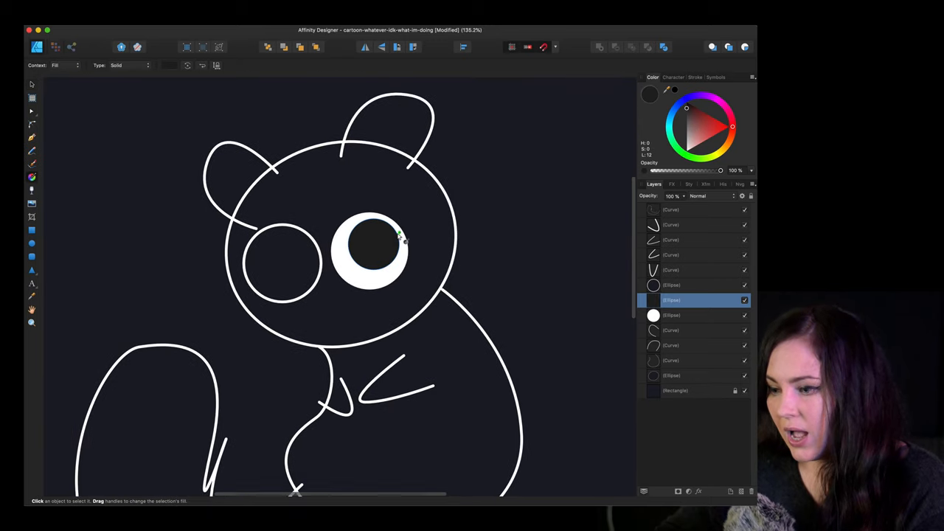
key("g")
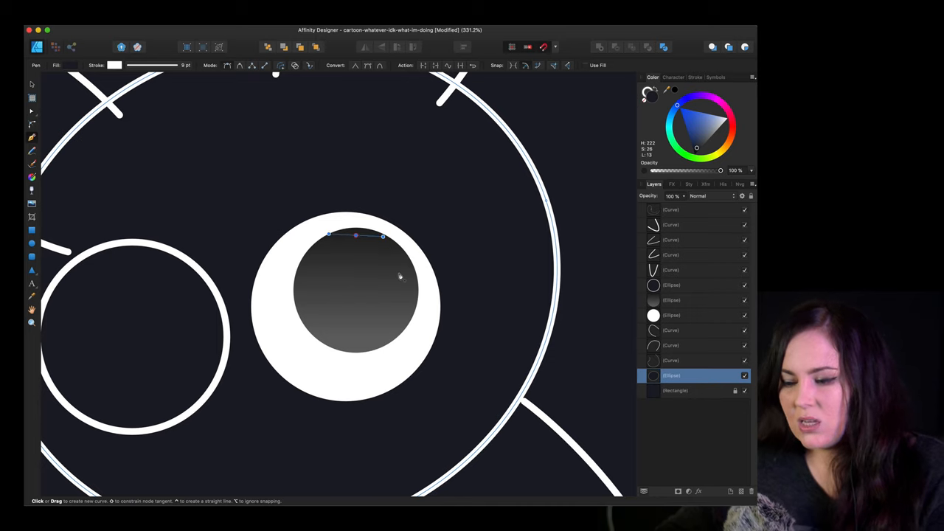
- Draw a white highlight on the pupil, then reshape it into a small oval and shrink it
left_click_drag(384, 236, 398, 288)
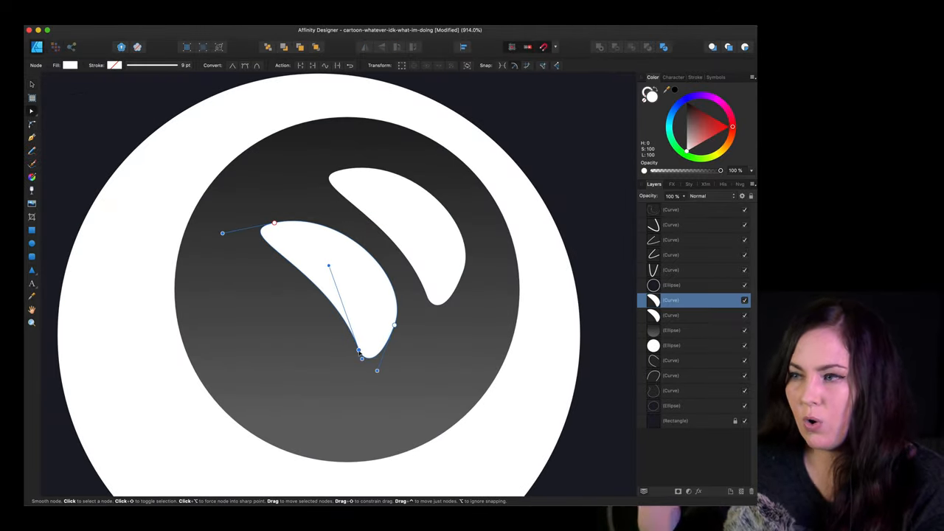
left_click_drag(360, 352, 368, 307)
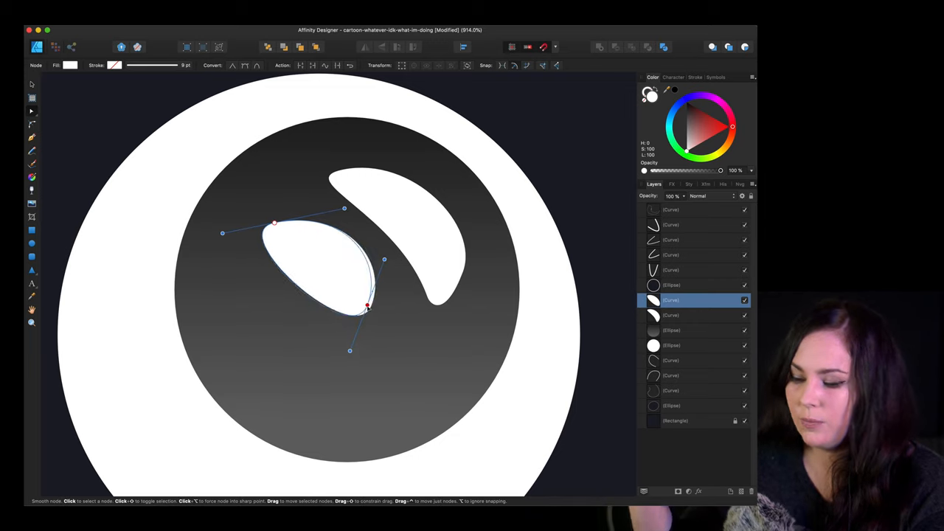
left_click_drag(367, 304, 350, 290)
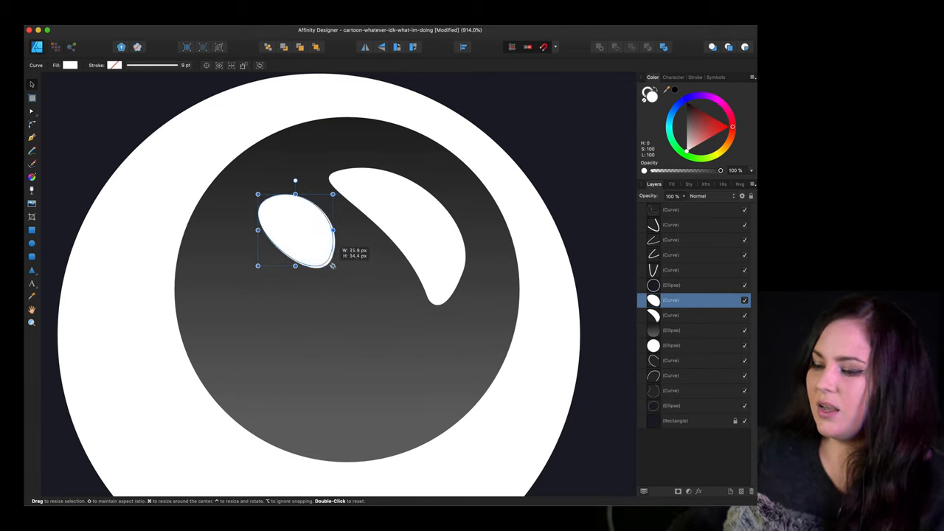
left_click_drag(295, 229, 299, 221)
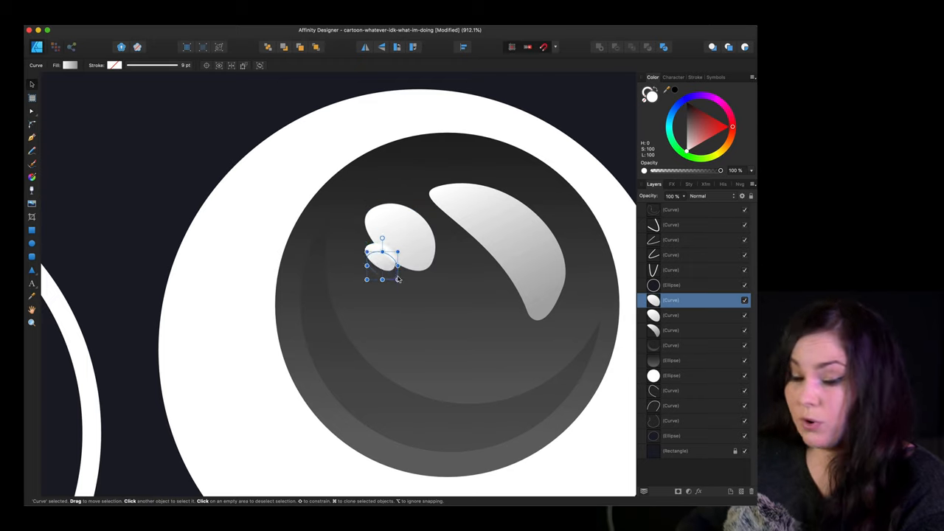
- Adjust the tiny third highlight, offset the eyeball's shading circle, and recolour the iris dark red
left_click_drag(382, 258, 470, 273)
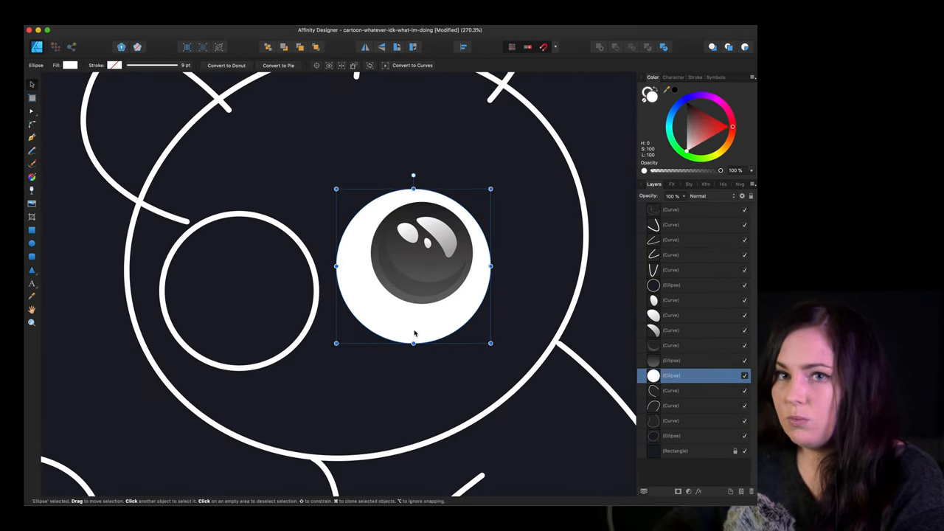
left_click_drag(413, 266, 428, 253)
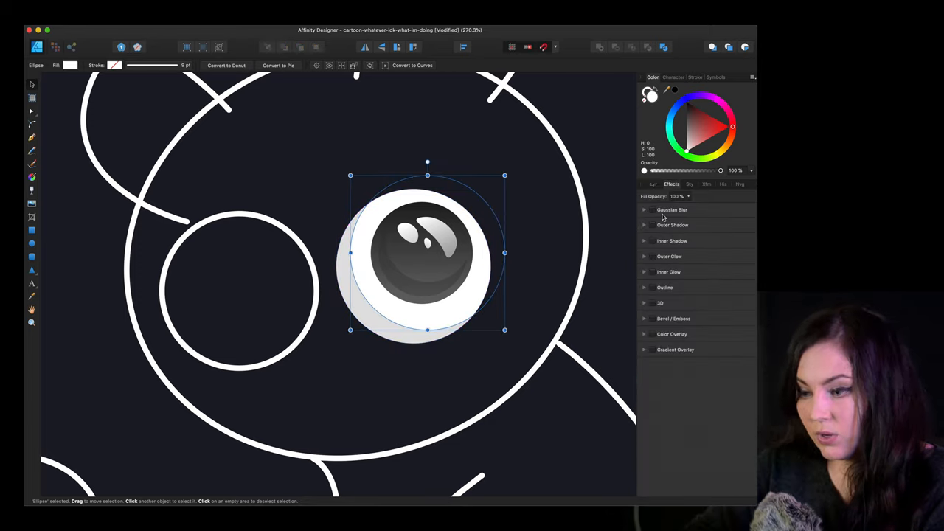
left_click(645, 209)
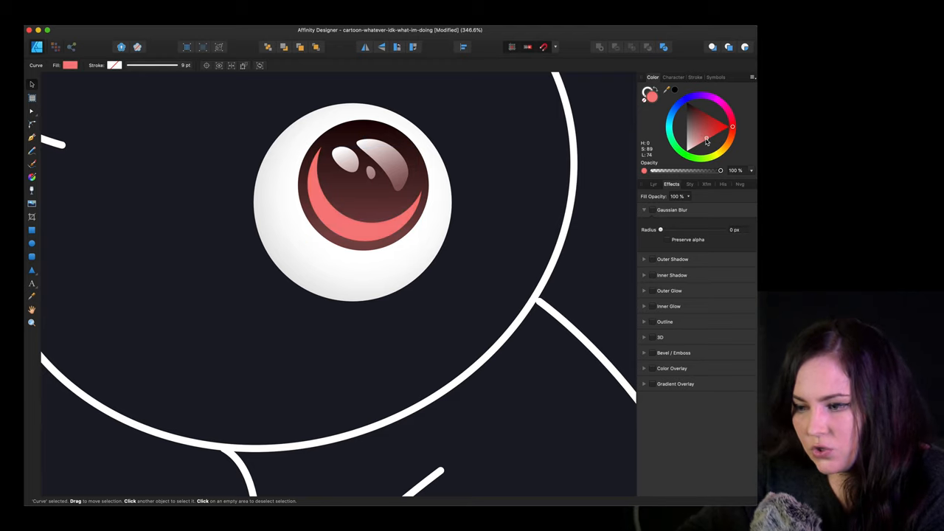
- Apply a Gaussian Blur of about 9.6 px to the eyeball shading layer
left_click_drag(661, 230, 673, 230)
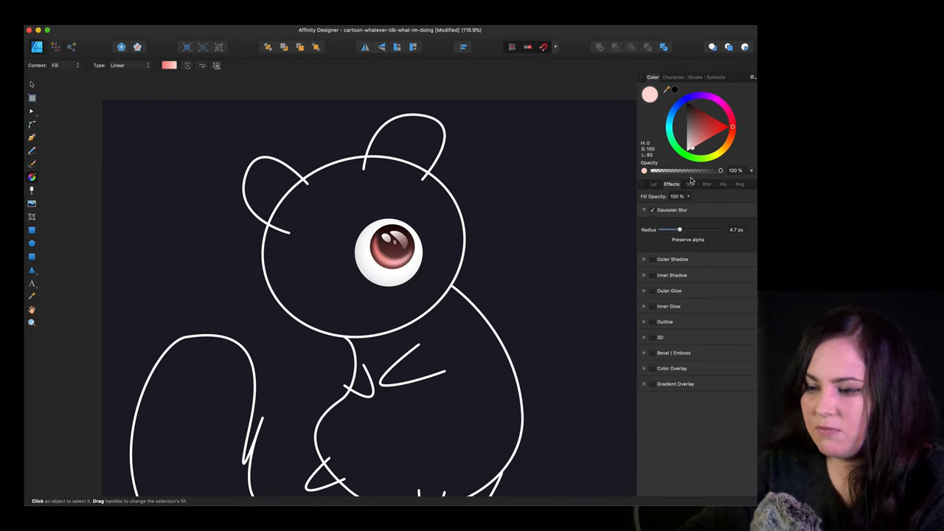
left_click(702, 137)
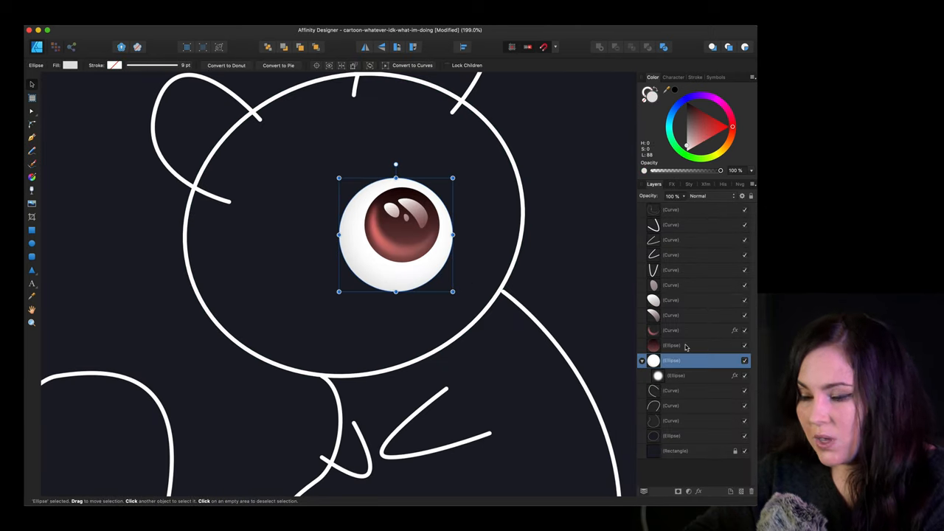
left_click(677, 376)
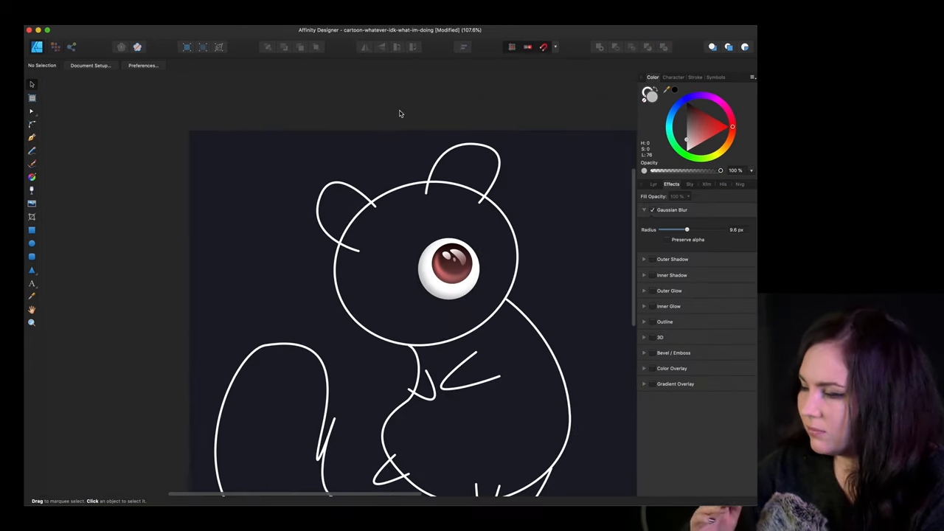
- Paste a scaled-down copy of the eye group left of the first eye, replacing the outline circle
left_click(448, 270)
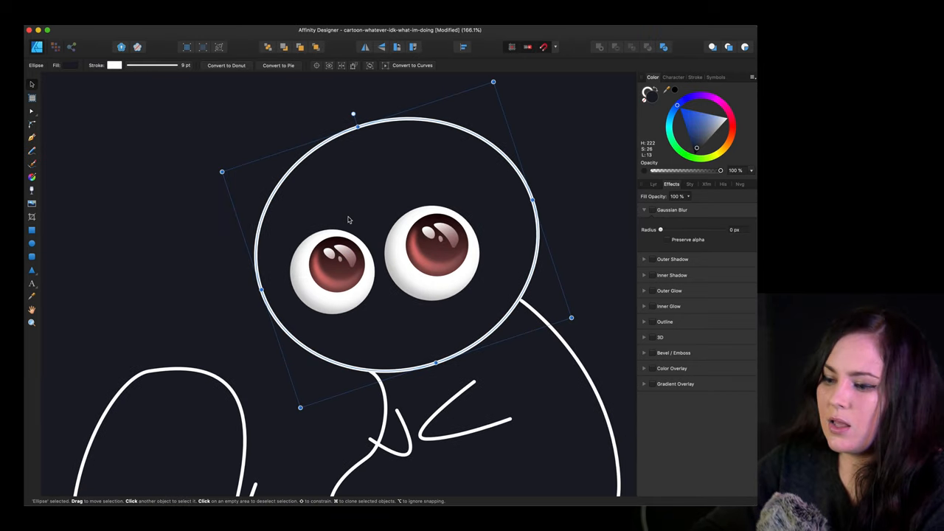
mouse_move(247, 306)
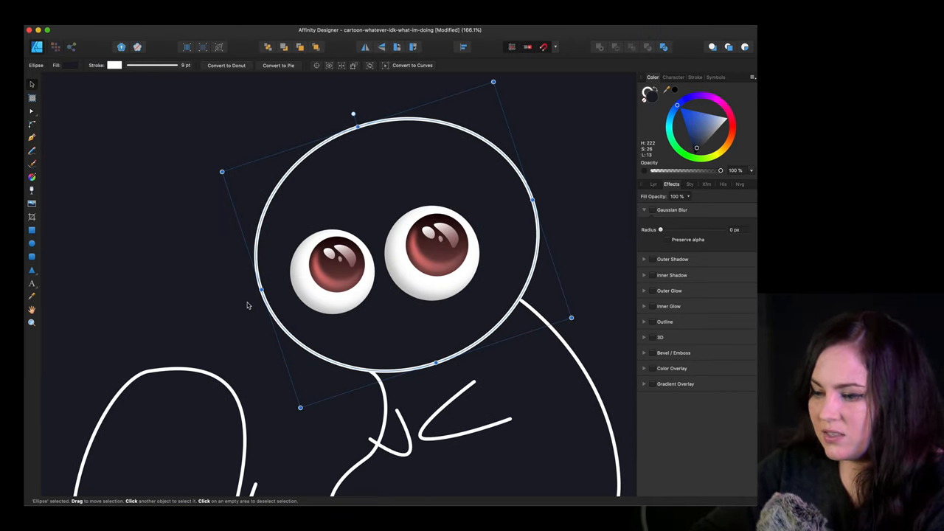
mouse_move(529, 173)
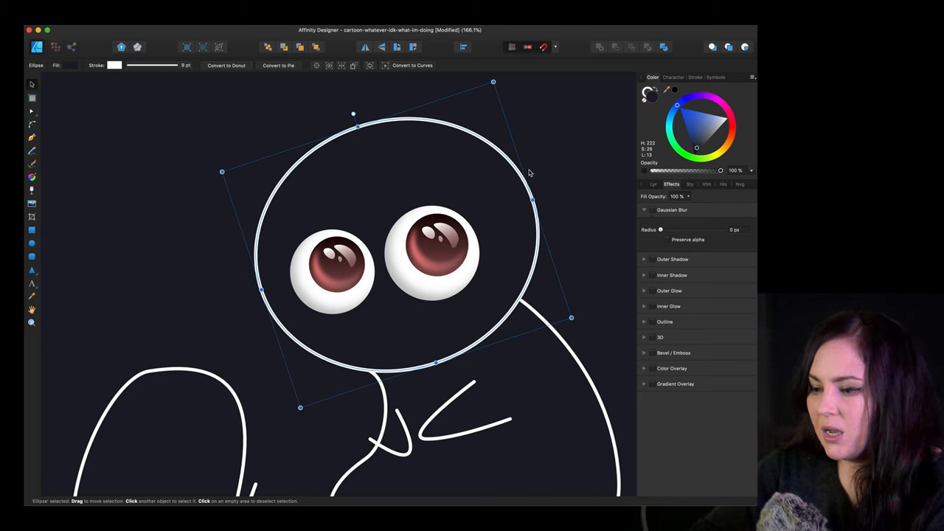
- Convert the head circle to curves and fill it with a pink linear gradient
right_click(531, 173)
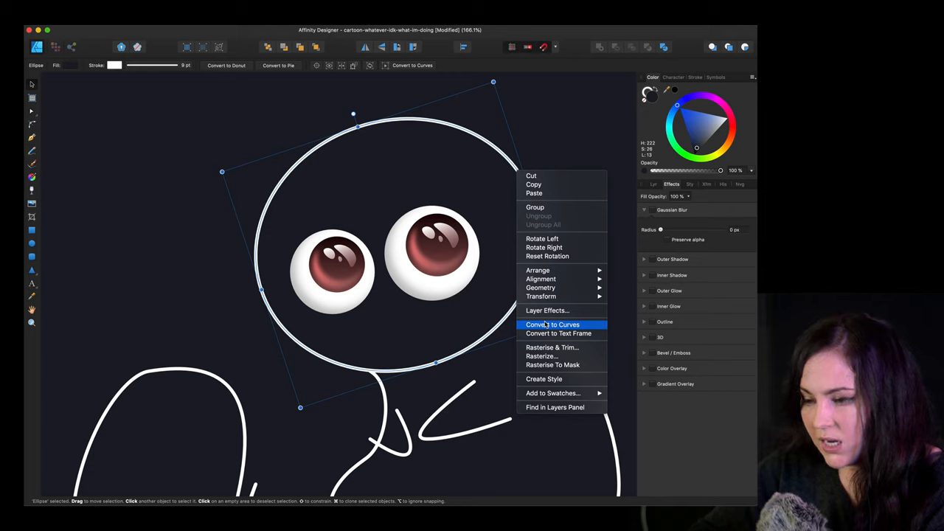
left_click(553, 324)
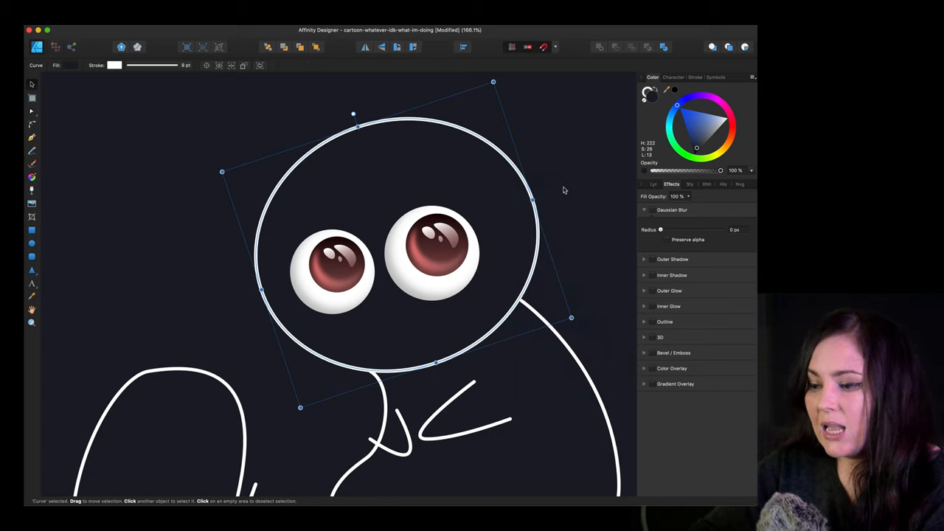
left_click(32, 112)
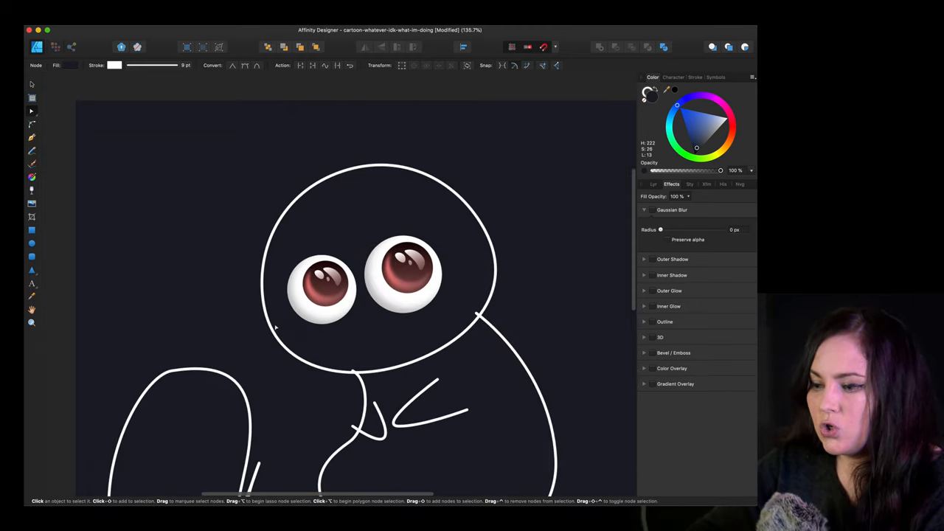
left_click(383, 170)
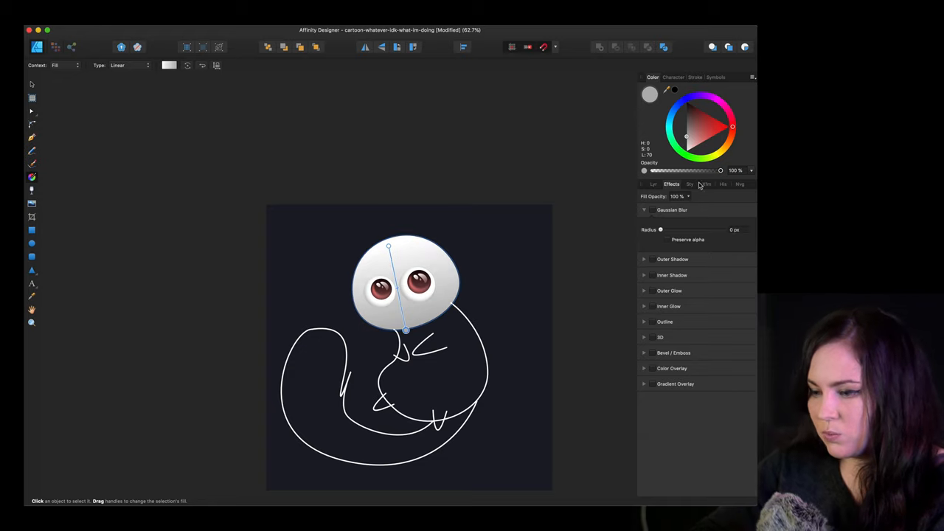
left_click(709, 135)
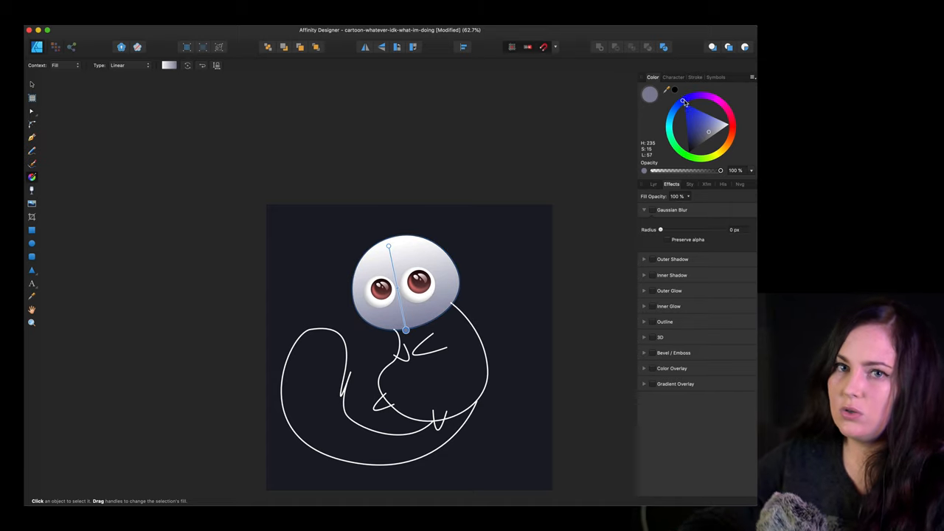
left_click(694, 144)
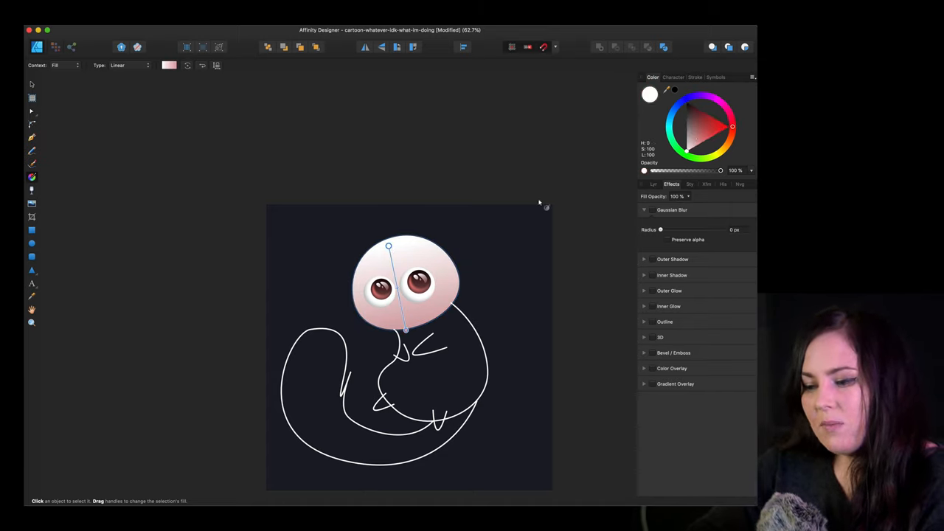
left_click(703, 127)
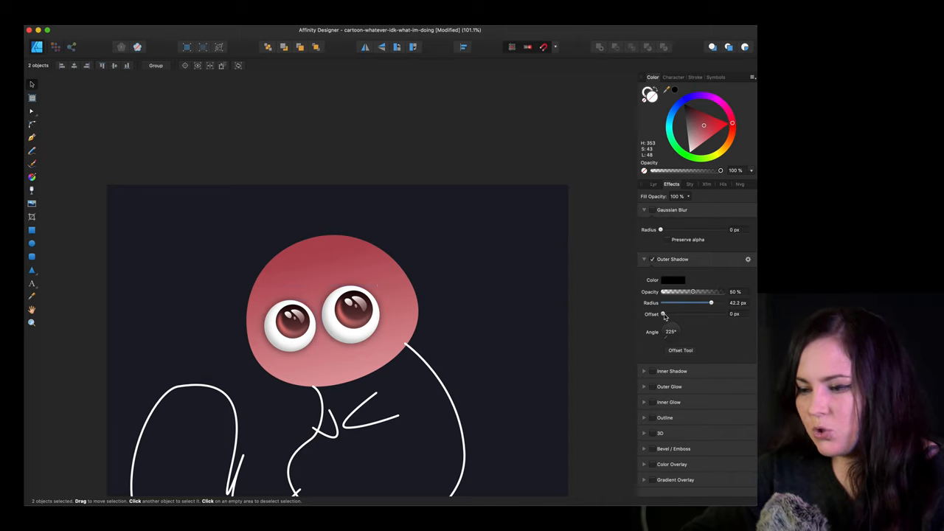
- Give both eyes an outer shadow with a larger radius and offset
left_click_drag(664, 314, 698, 313)
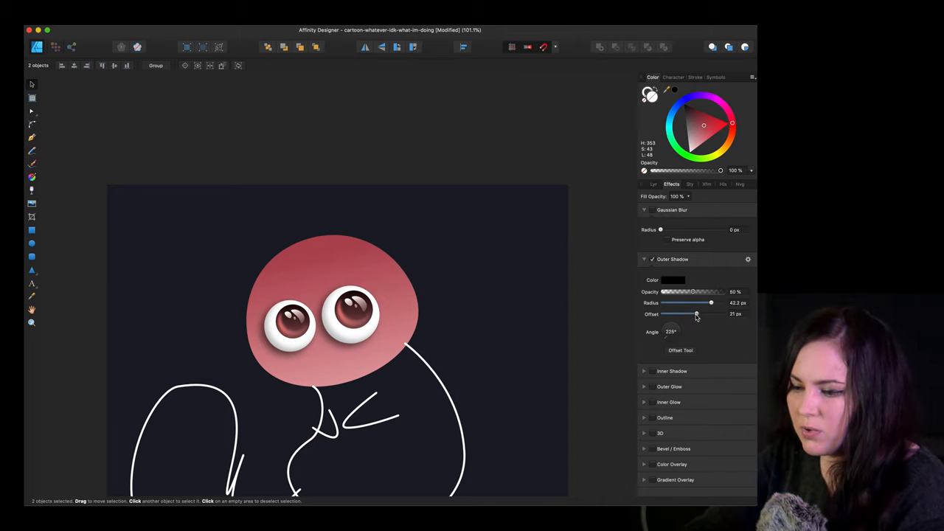
left_click(673, 280)
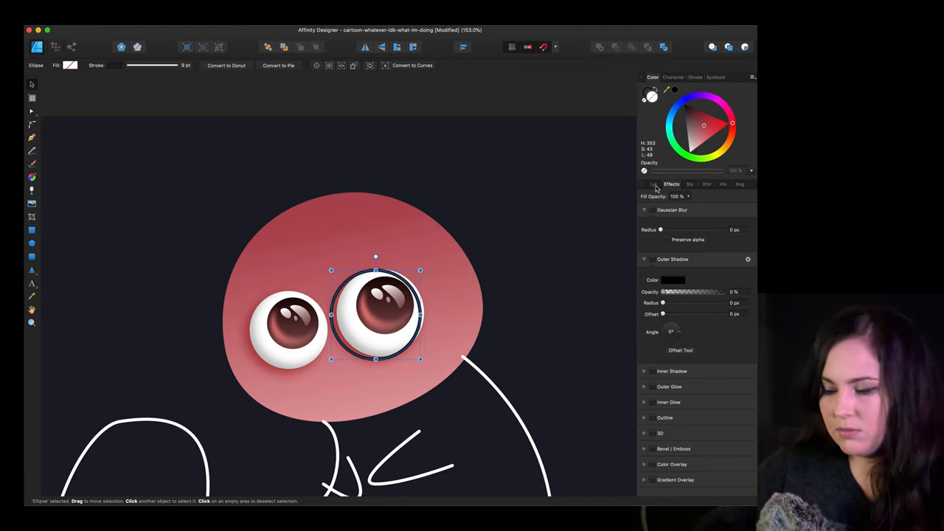
left_click(655, 184)
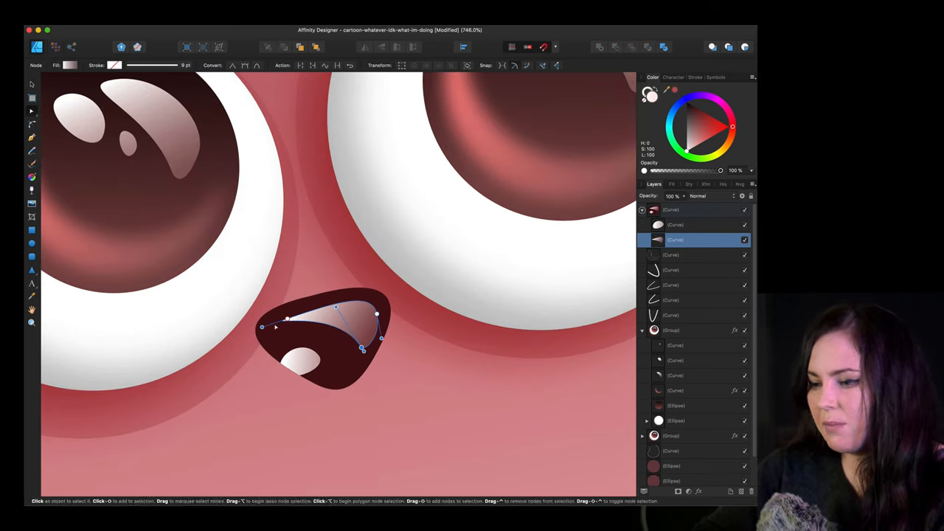
- Reshape the glossy highlight curve on the small dark brown nose
left_click_drag(288, 317, 299, 323)
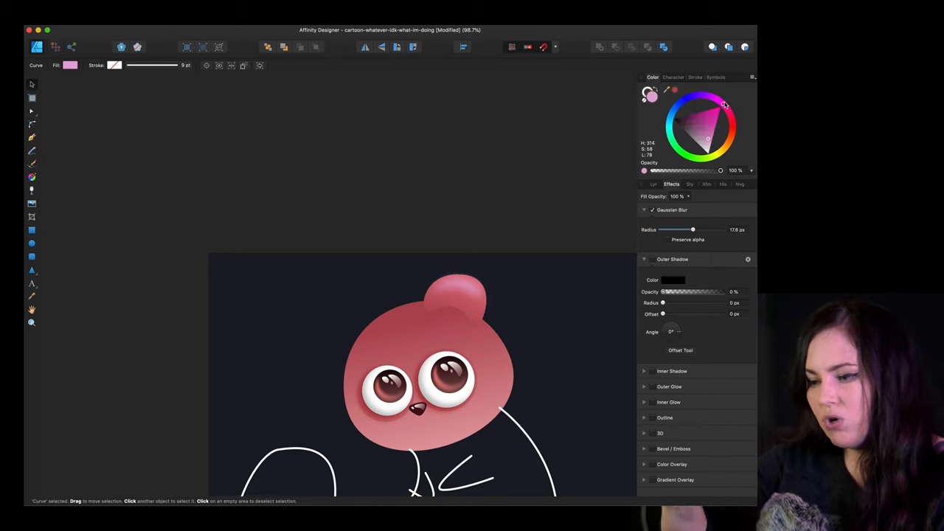
- Give the rounded ear shape on top of the head a pink fill
left_click(394, 235)
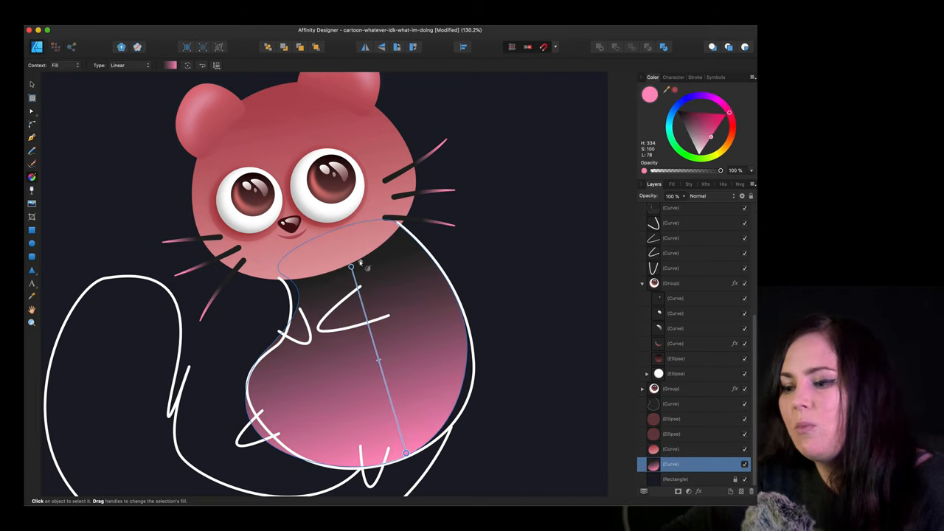
- Angle the body's pink linear gradient, then select the body shape
left_click_drag(350, 268, 341, 261)
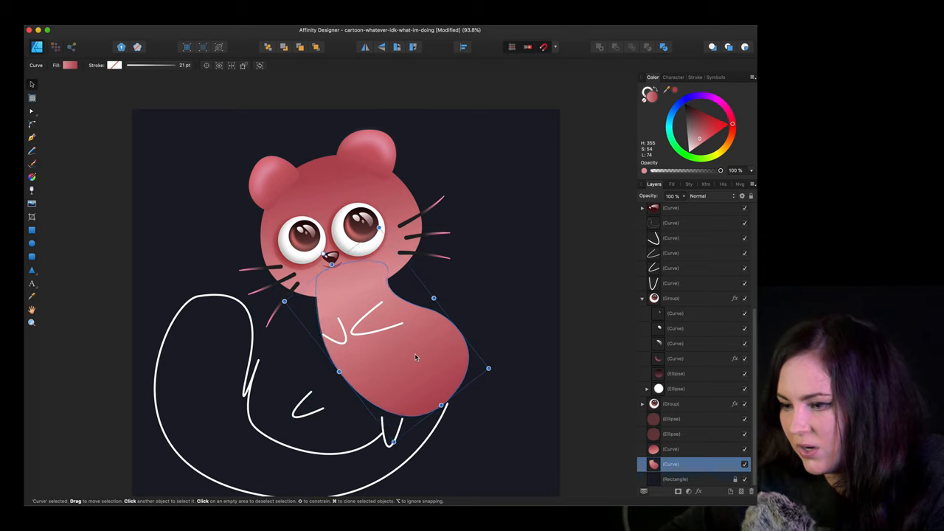
left_click(538, 308)
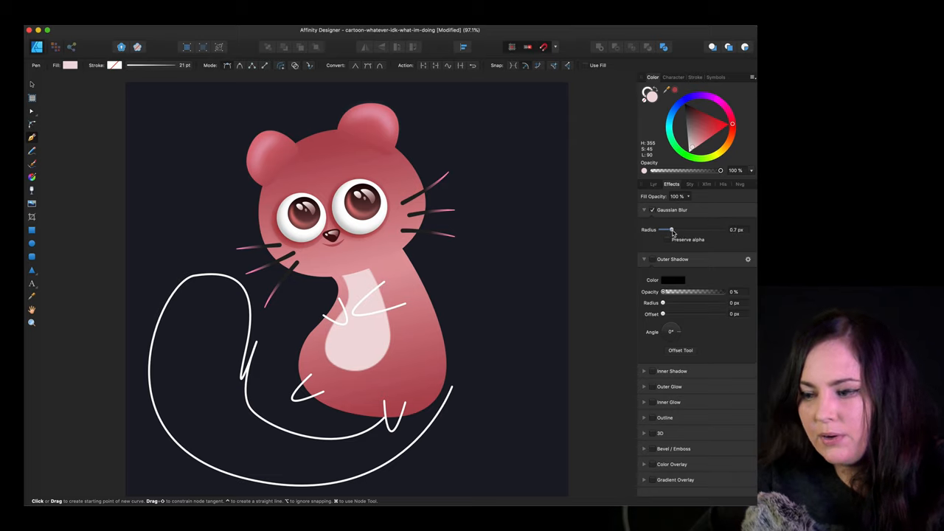
- Give the pale pink belly patch a small Gaussian Blur radius for soft edges
left_click_drag(671, 229, 660, 230)
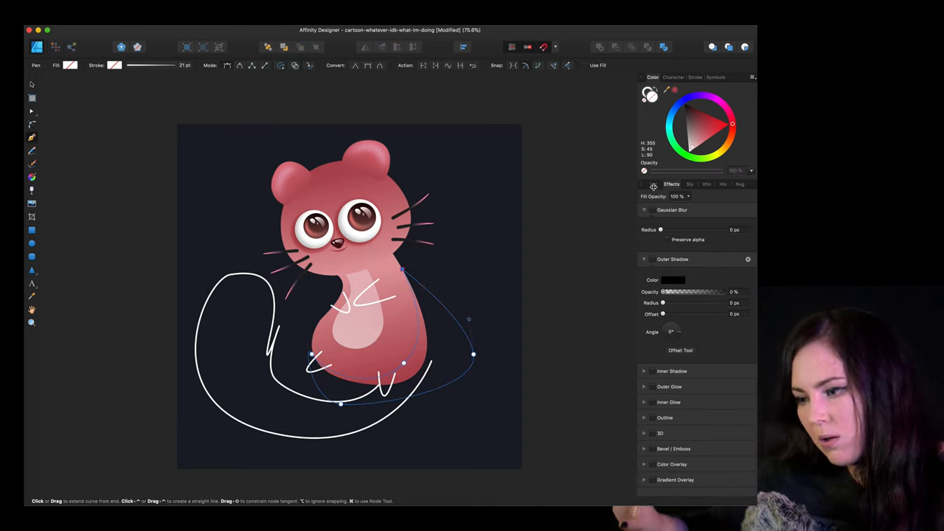
left_click(654, 184)
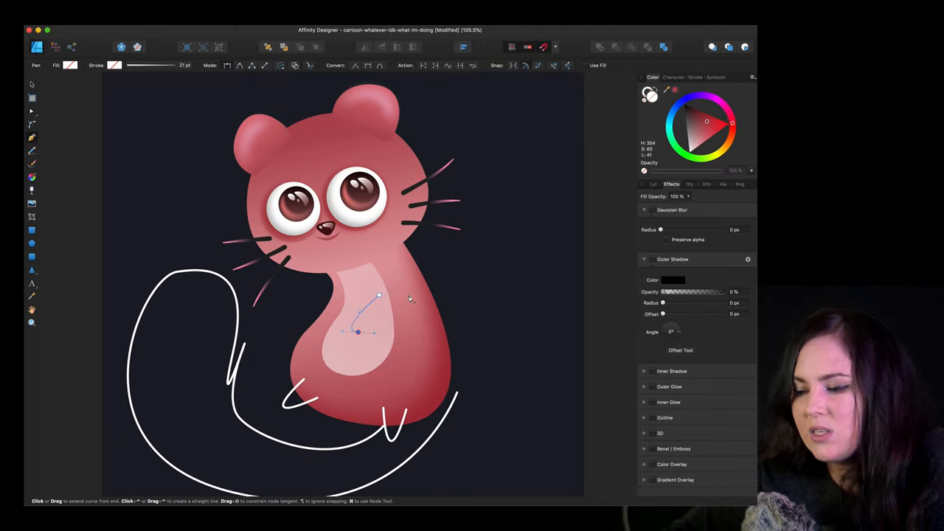
- Draw an arm over the belly and tune its reddish inner shadow's radius, offset and opacity
left_click_drag(379, 295, 408, 294)
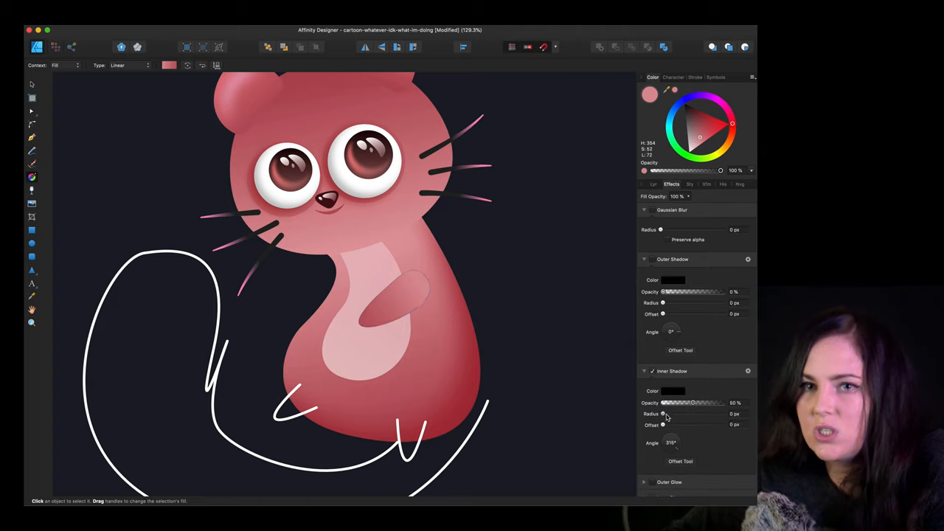
left_click(672, 391)
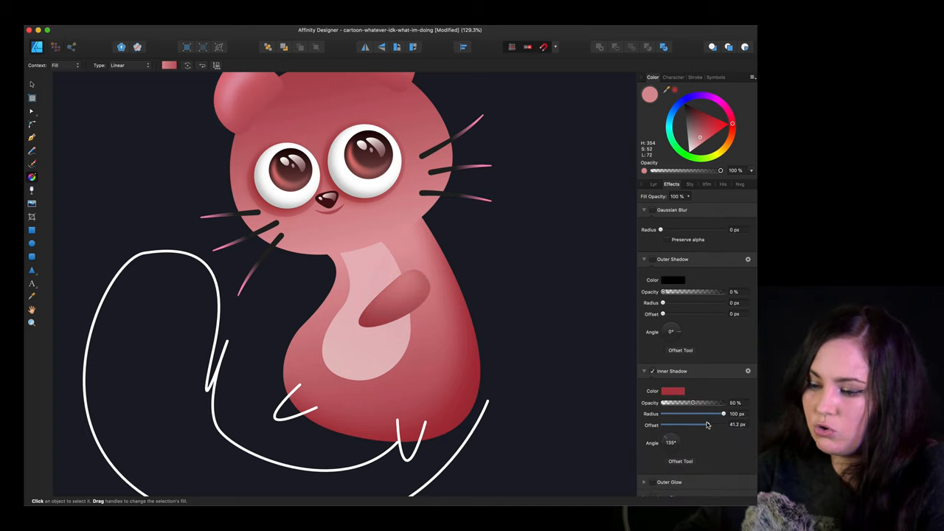
left_click_drag(723, 413, 714, 413)
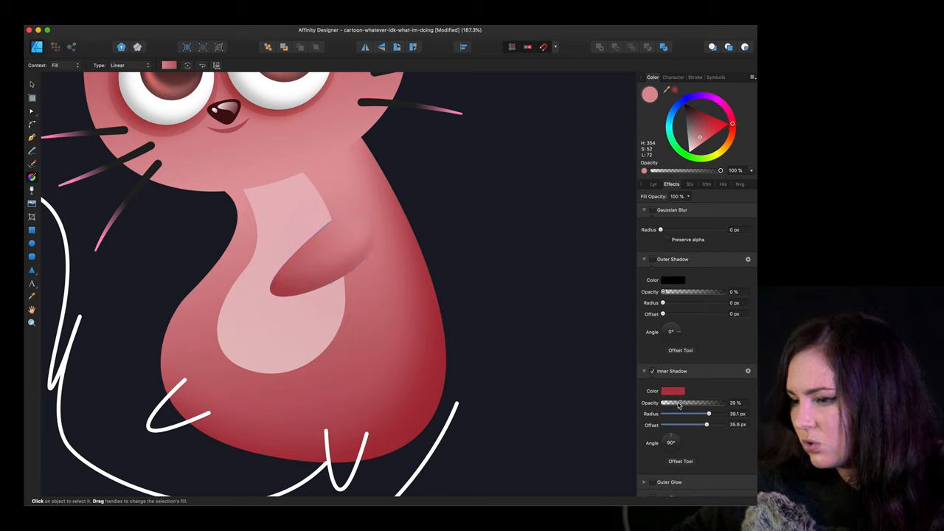
left_click_drag(247, 255, 269, 273)
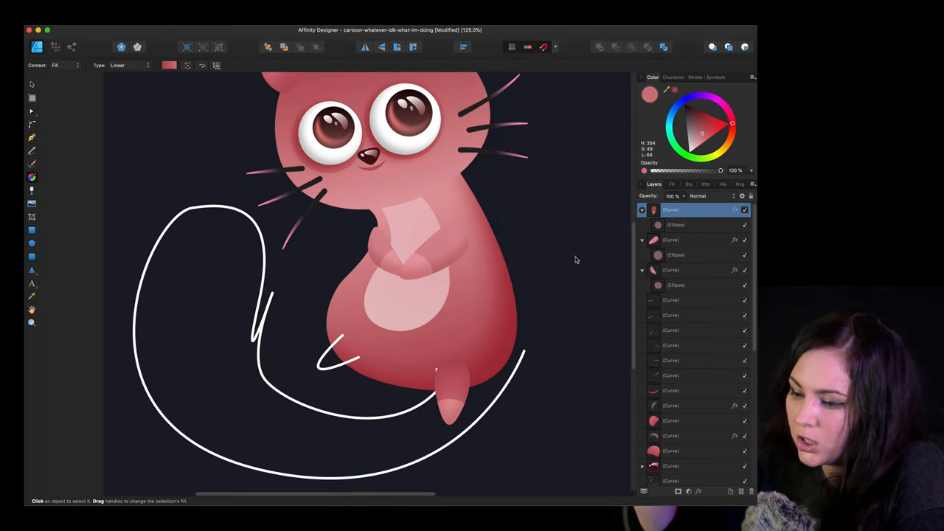
- Check the arms, then adjust the foot's inner shadow strength
left_click(450, 391)
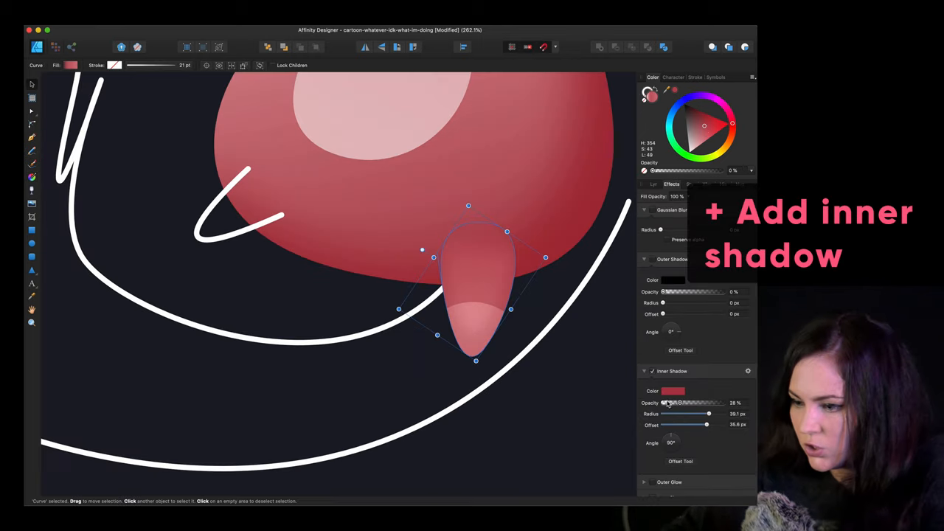
left_click_drag(675, 403, 697, 403)
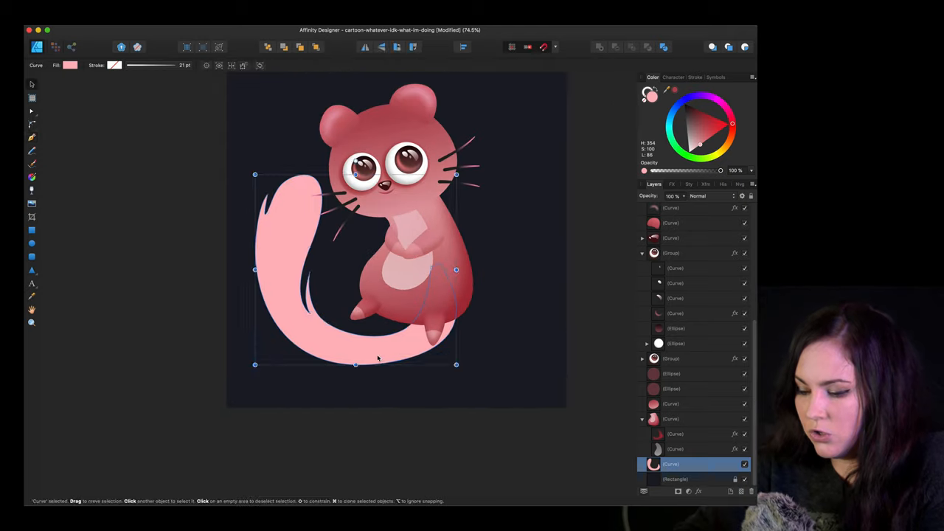
- Select the pale pink tail shape
left_click(32, 111)
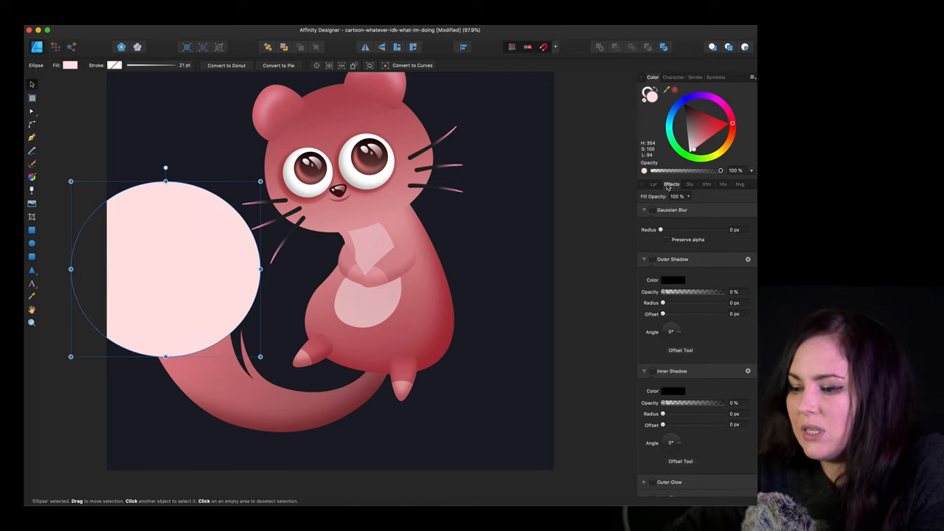
- Nest the pale tip circle in the tail via Layers, then select the tail's gradient
left_click(654, 184)
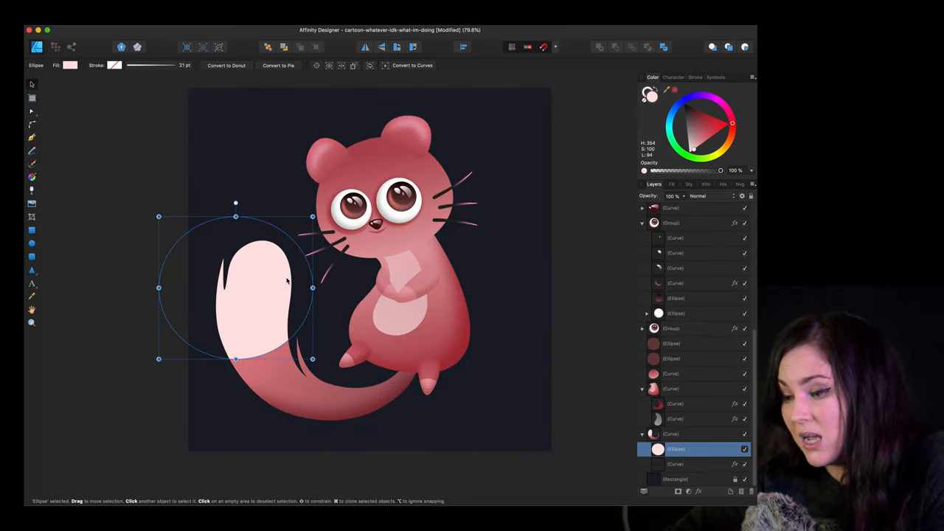
left_click_drag(236, 288, 242, 279)
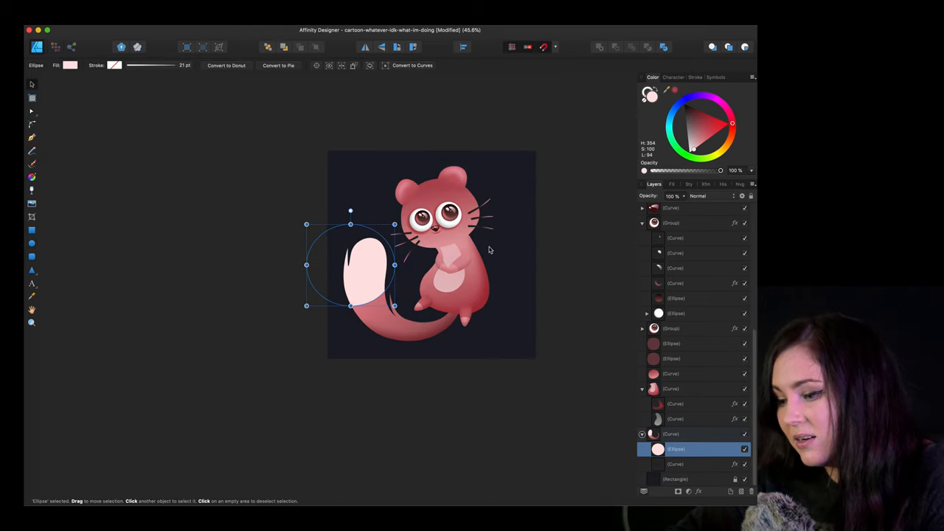
left_click(568, 235)
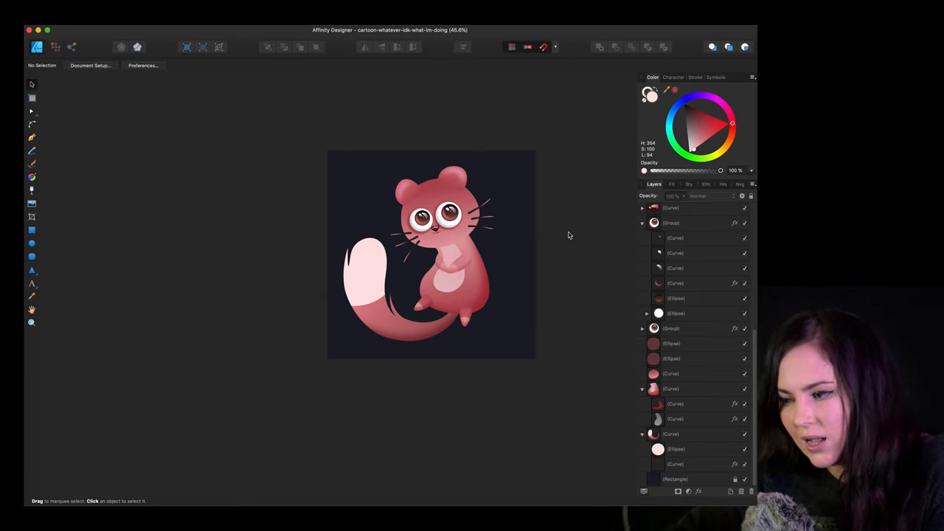
left_click(671, 434)
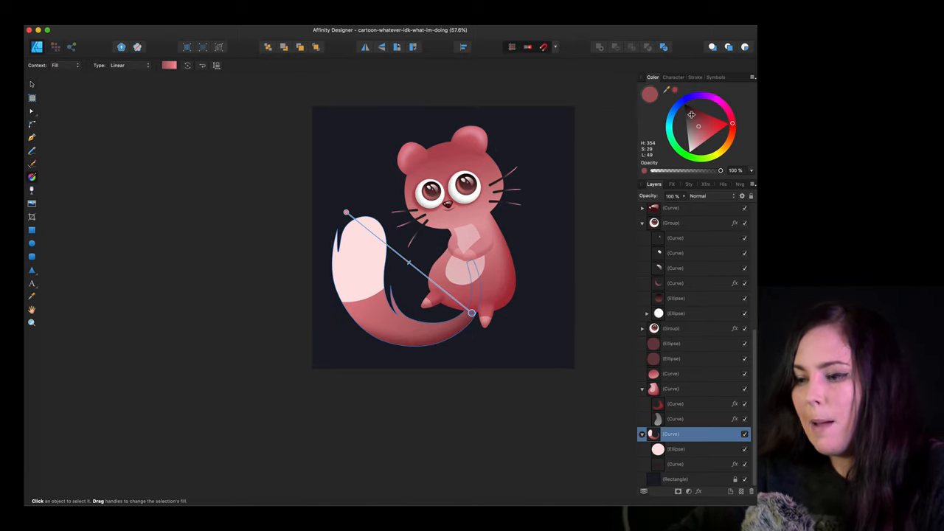